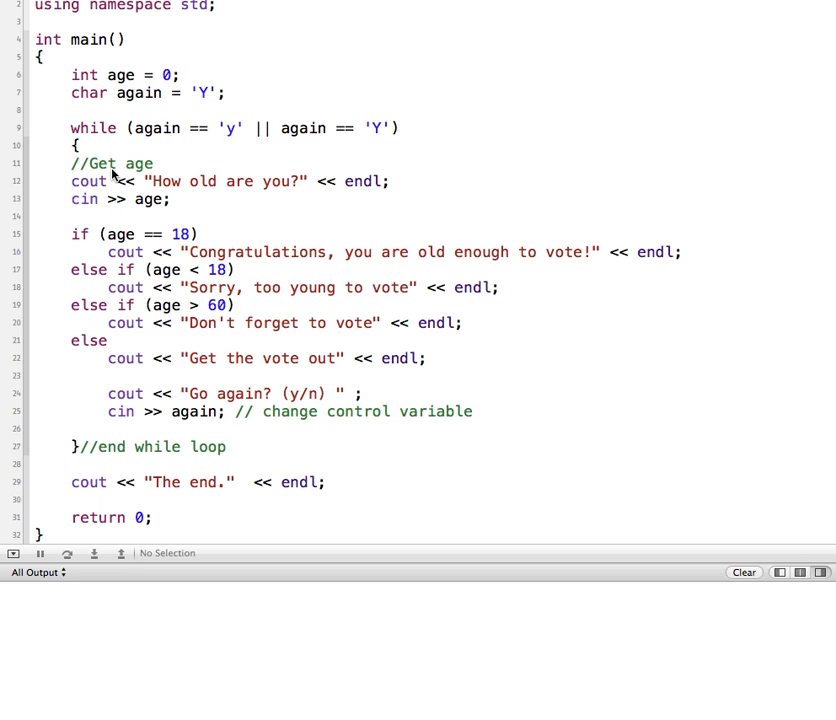
mouse_move(507, 181)
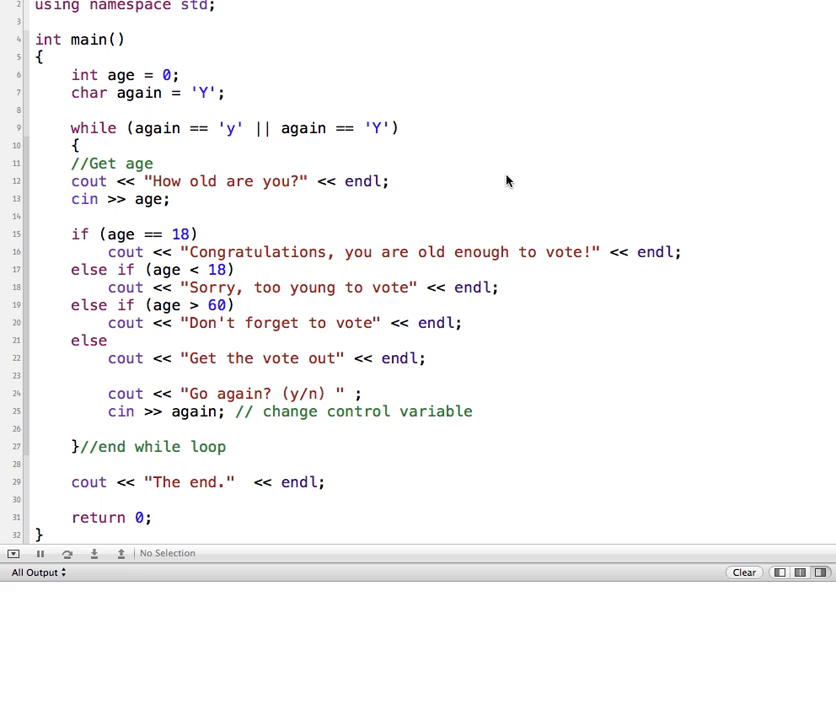
mouse_move(203, 189)
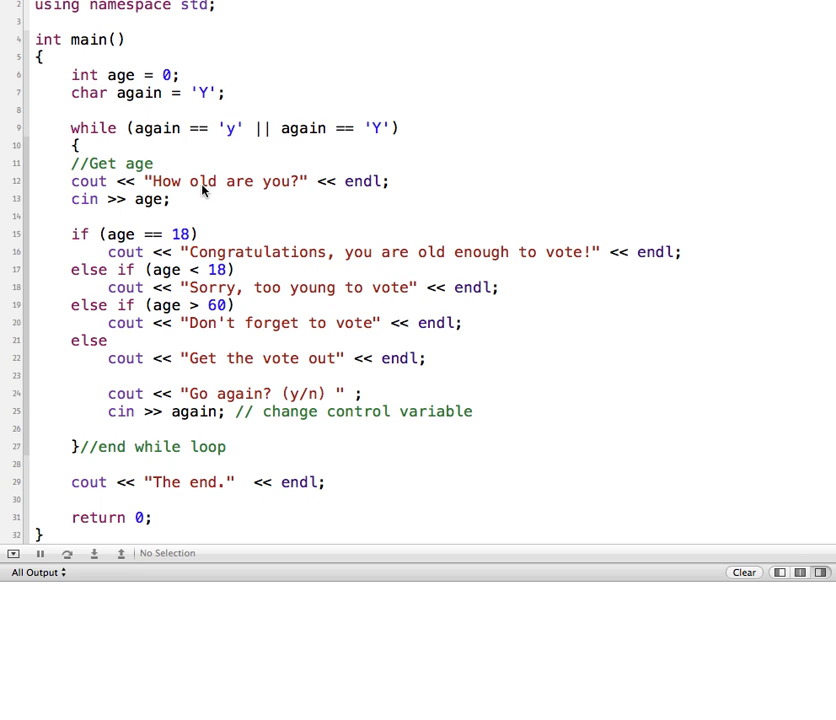
mouse_move(185, 198)
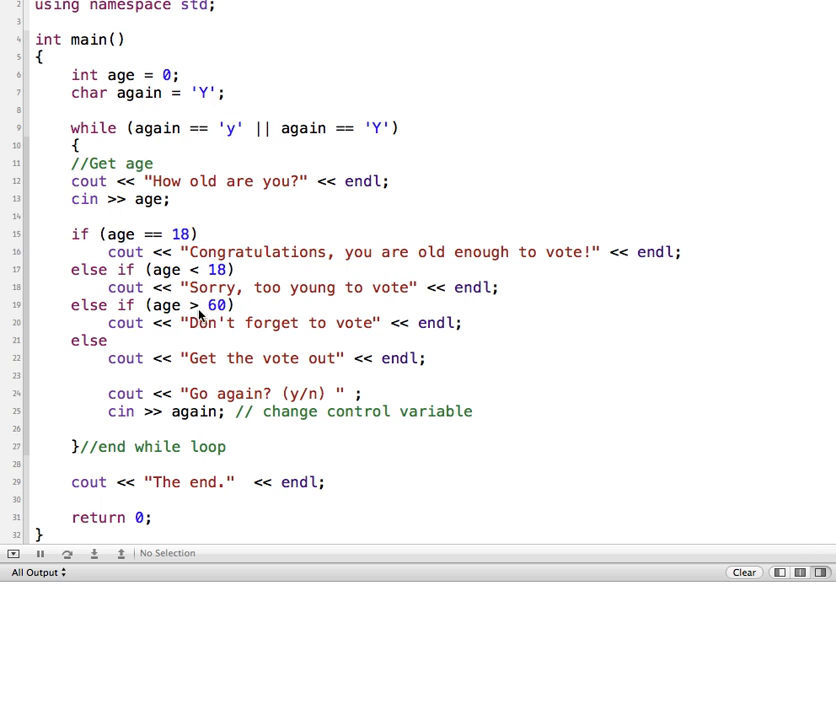
mouse_move(200, 362)
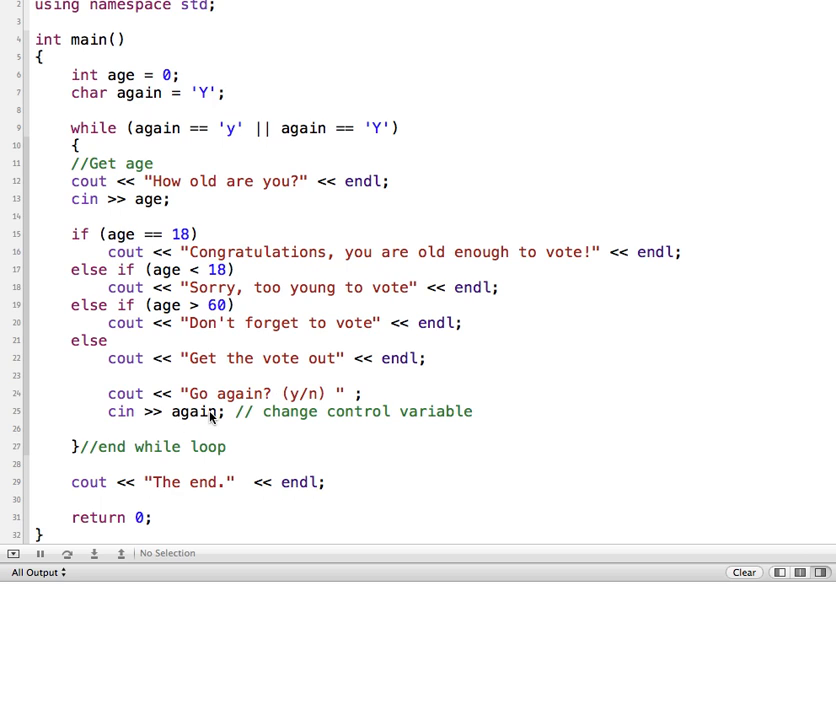
mouse_move(221, 413)
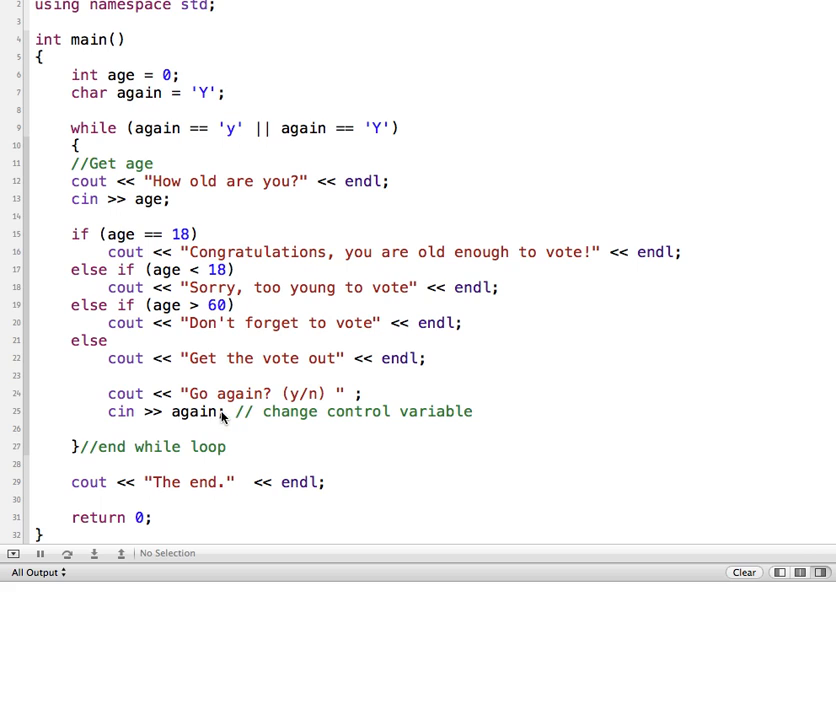
mouse_move(254, 219)
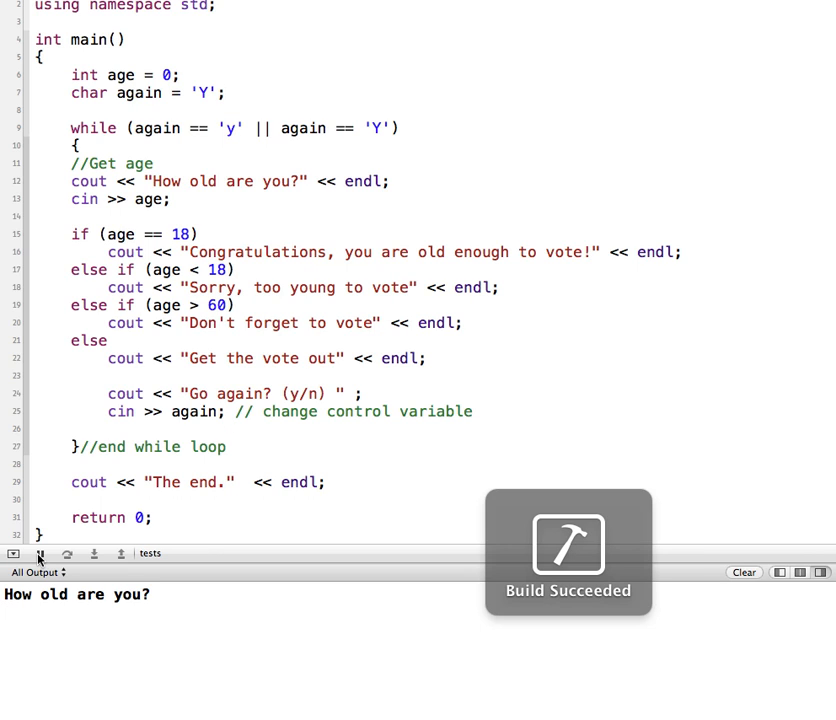
- Enter ages 18 and 36 in the console, continuing with y, then end the run
type("18")
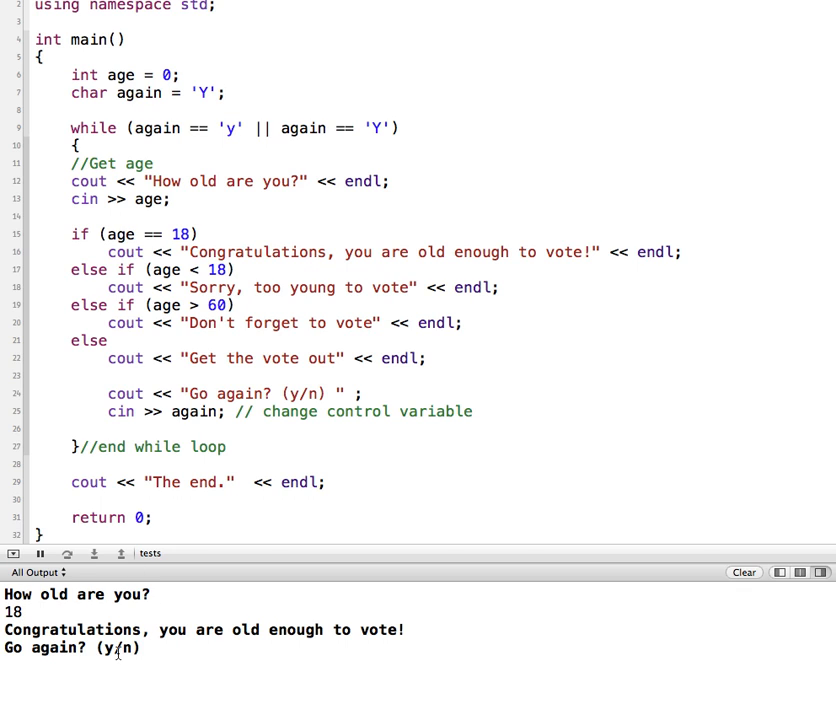
type("y")
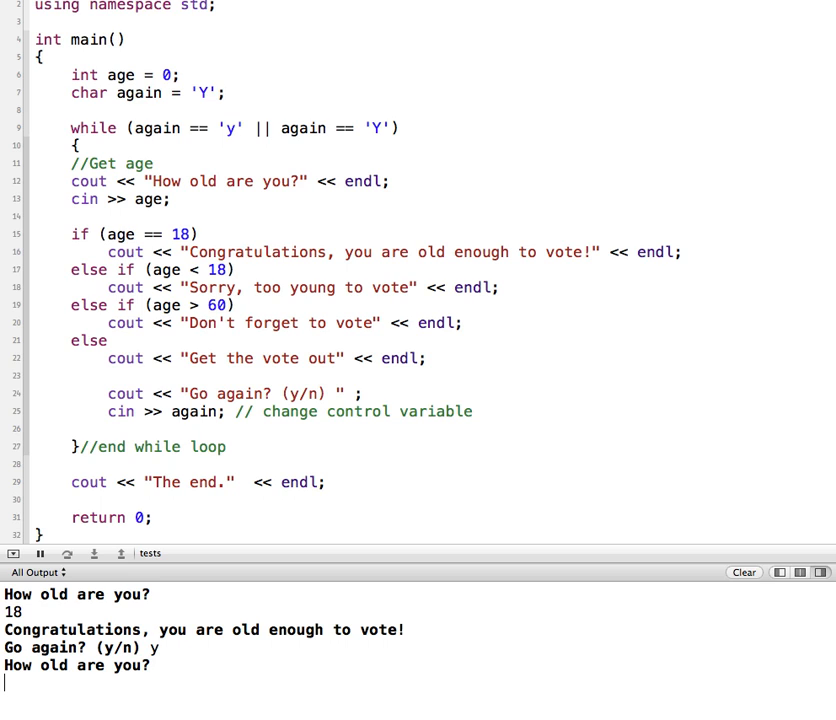
type("36")
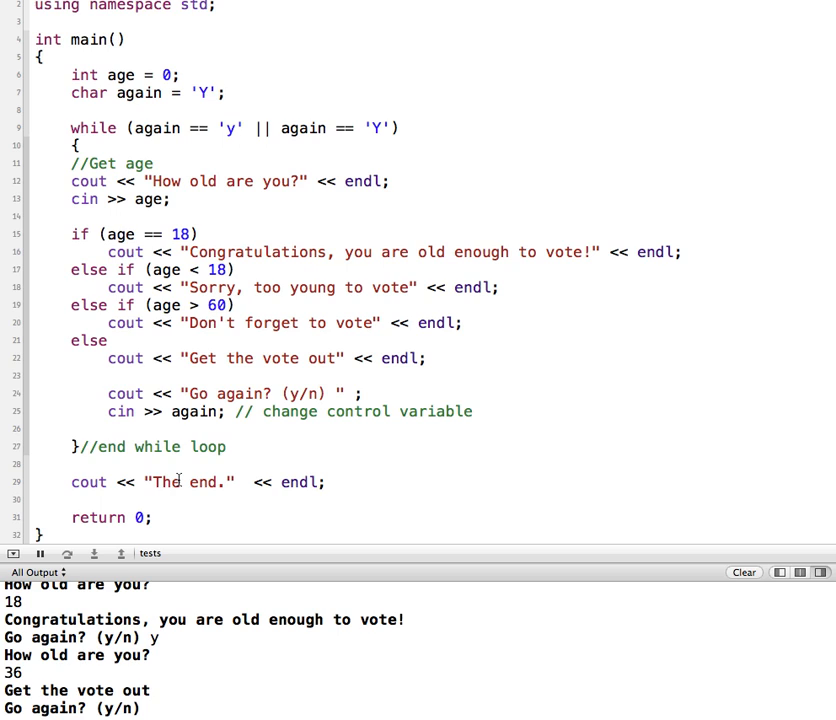
type("h")
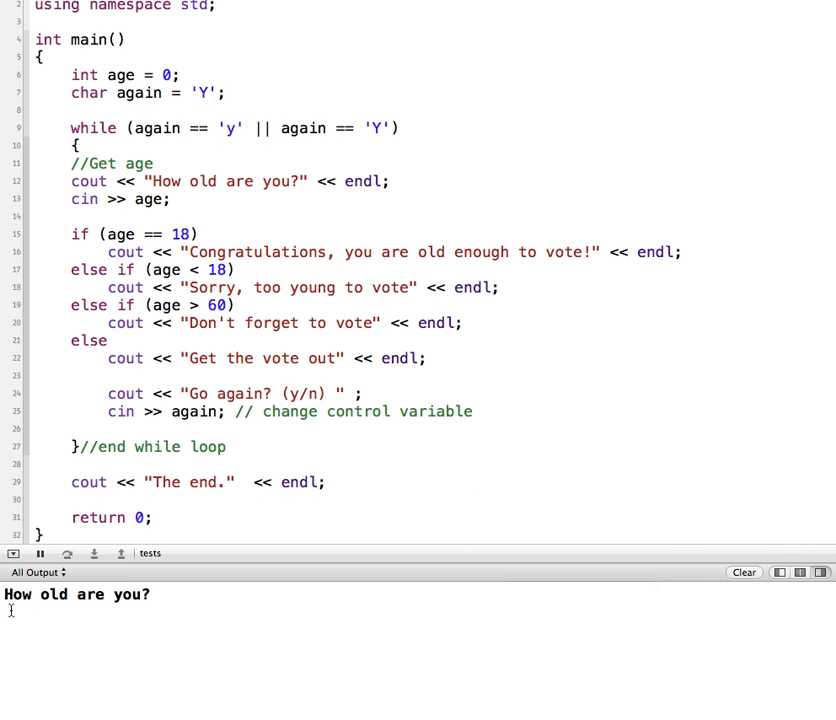
- Enter y as the age to trigger the endless 'Sorry, too young to vote' loop, then highlight age in cin >> age
type("y")
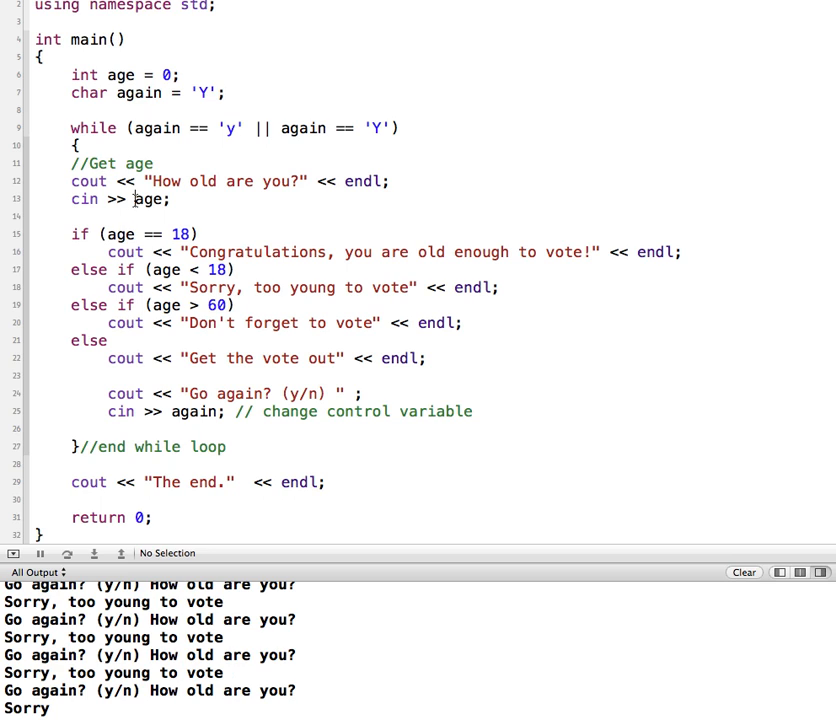
double_click(148, 199)
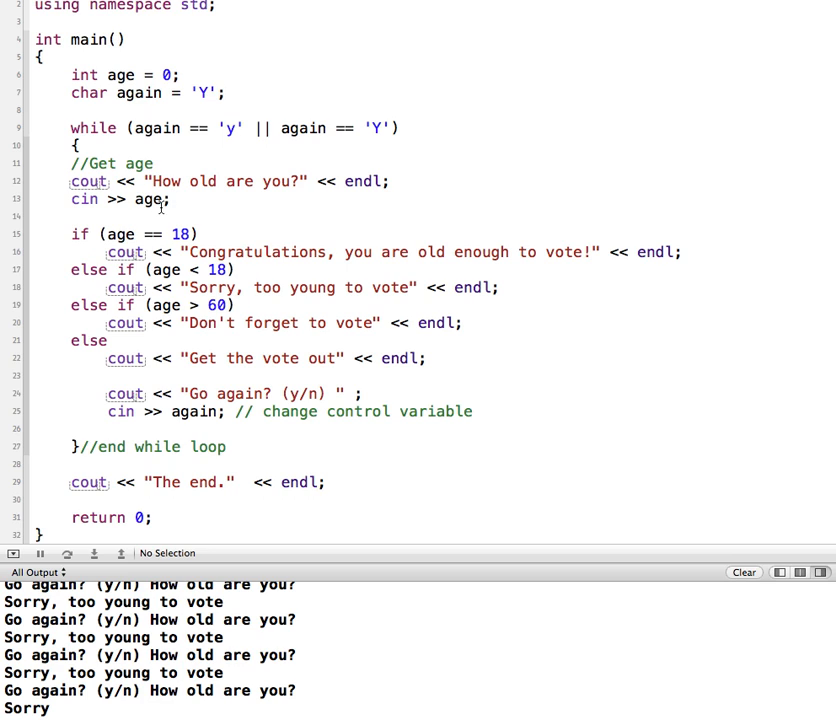
mouse_move(142, 189)
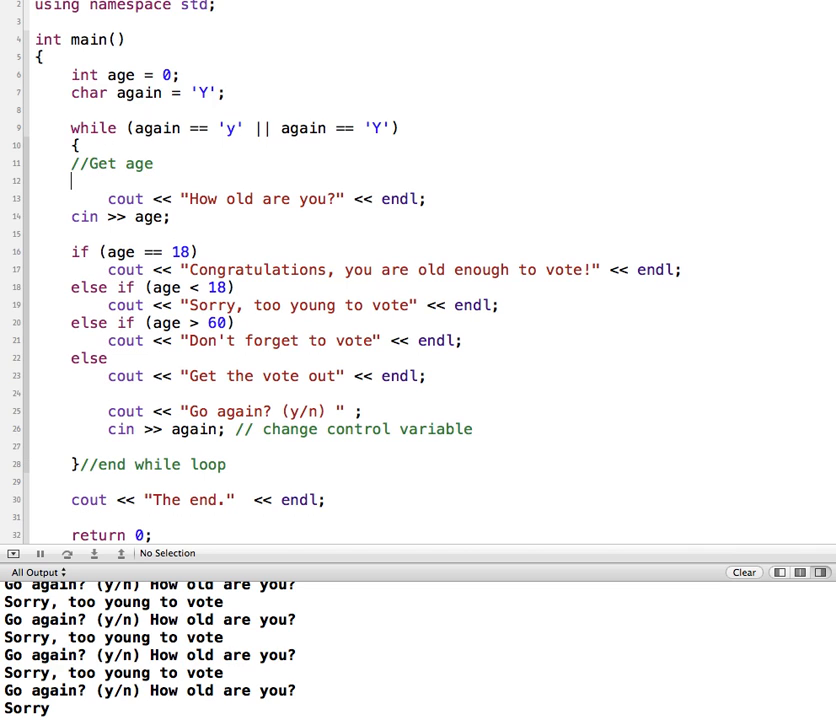
- Insert a while (!(cin >> age)) loop whose body prints "How old are you?"
type("while (condition) {")
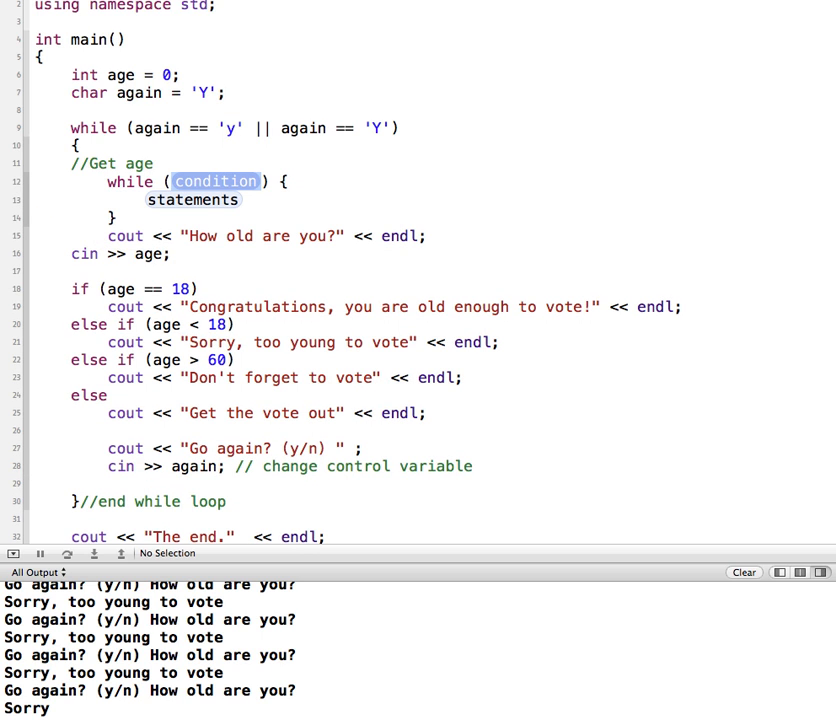
type("!()")
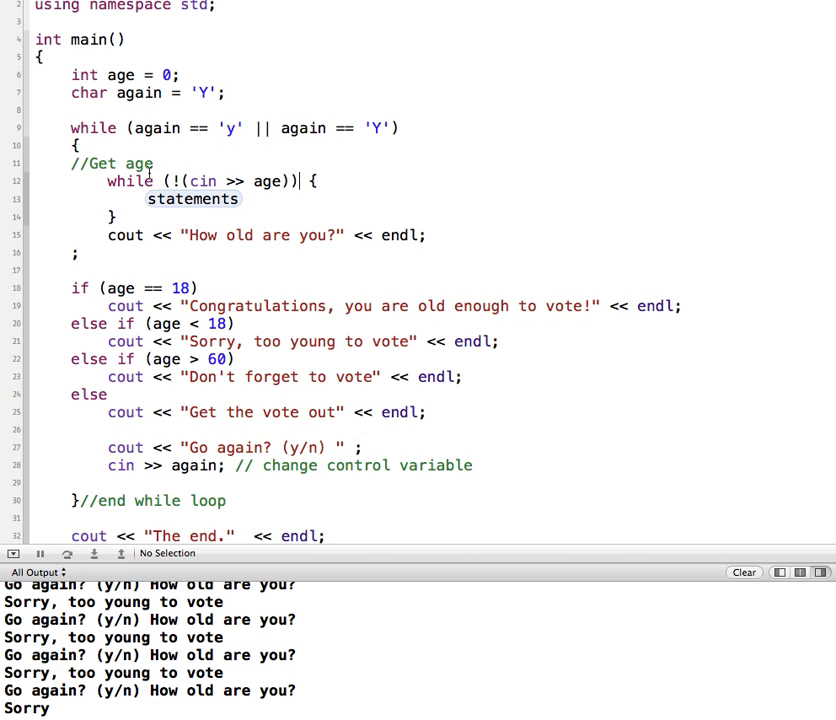
mouse_move(252, 186)
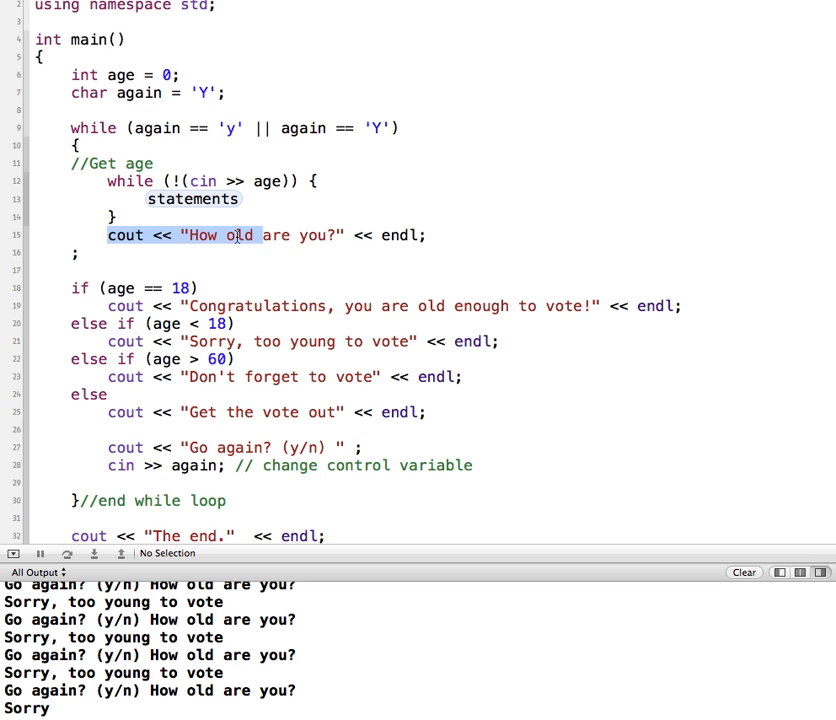
key("Delete")
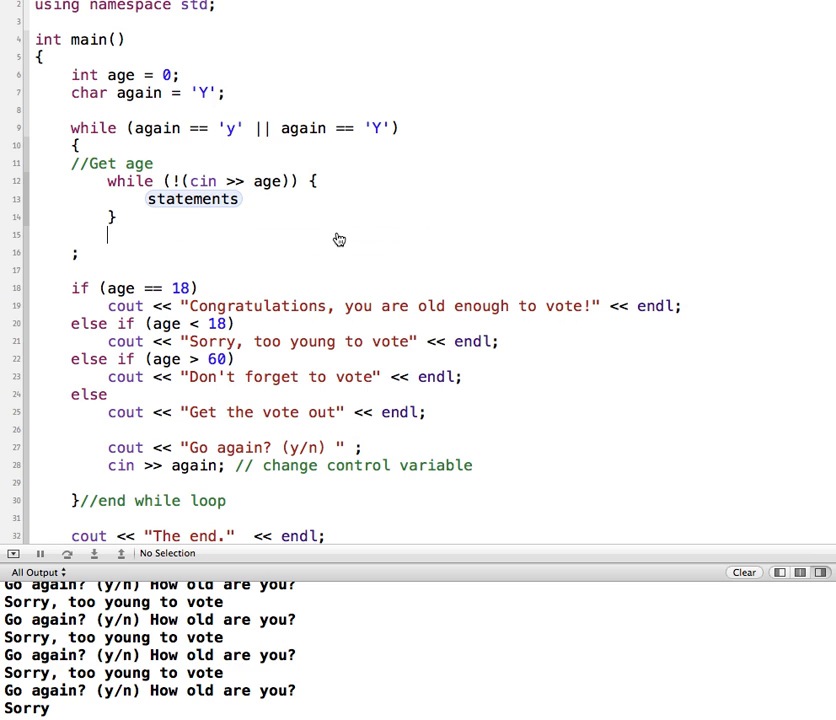
type("cout << \"How old are you?\" << endl;")
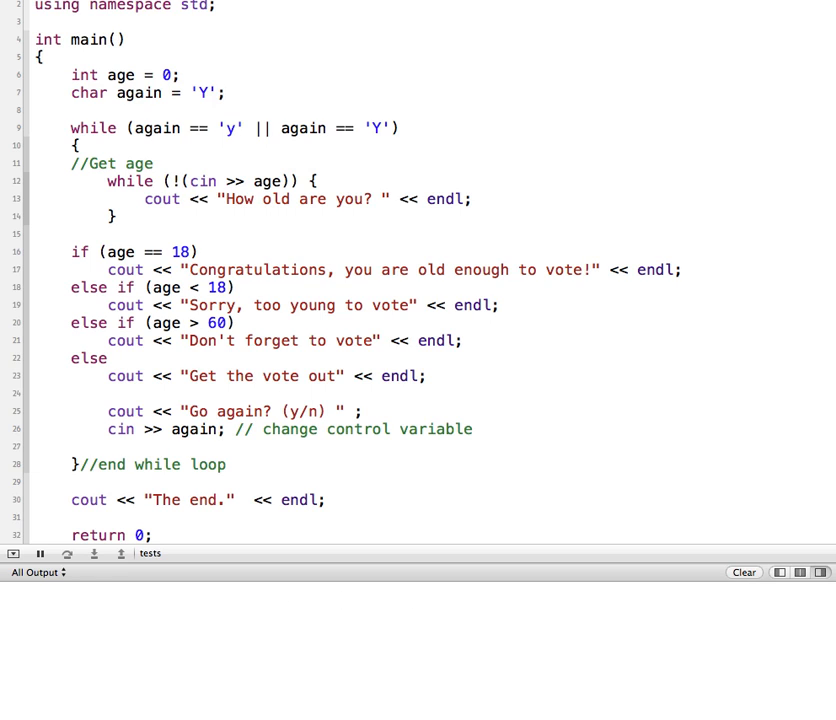
- Copy the "How old are you?" prompt above the loop and change the loop's message to "Must be a number:"
left_click(116, 214)
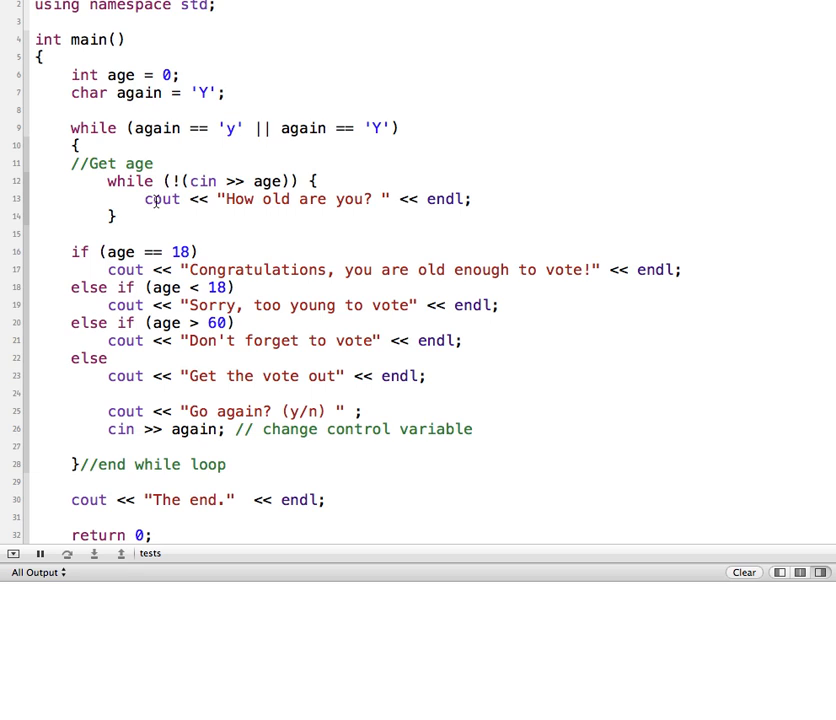
left_click_drag(145, 198, 435, 198)
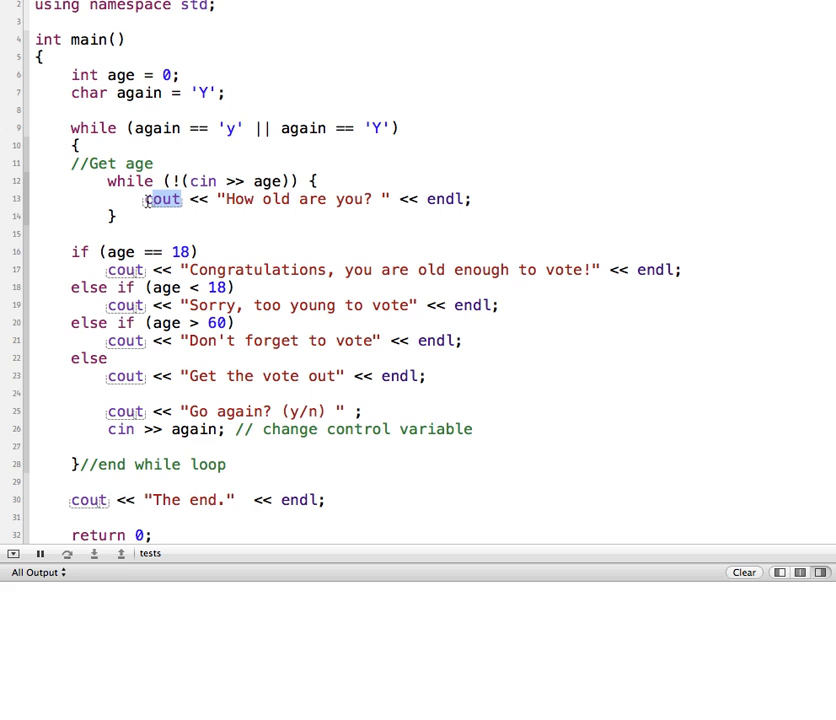
left_click_drag(145, 199, 383, 199)
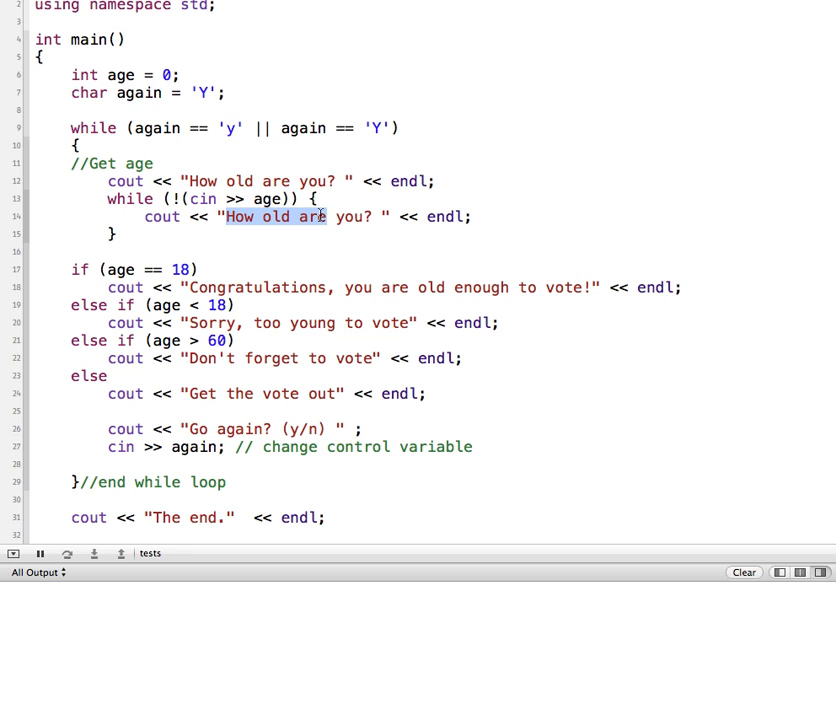
type("Must be a number:")
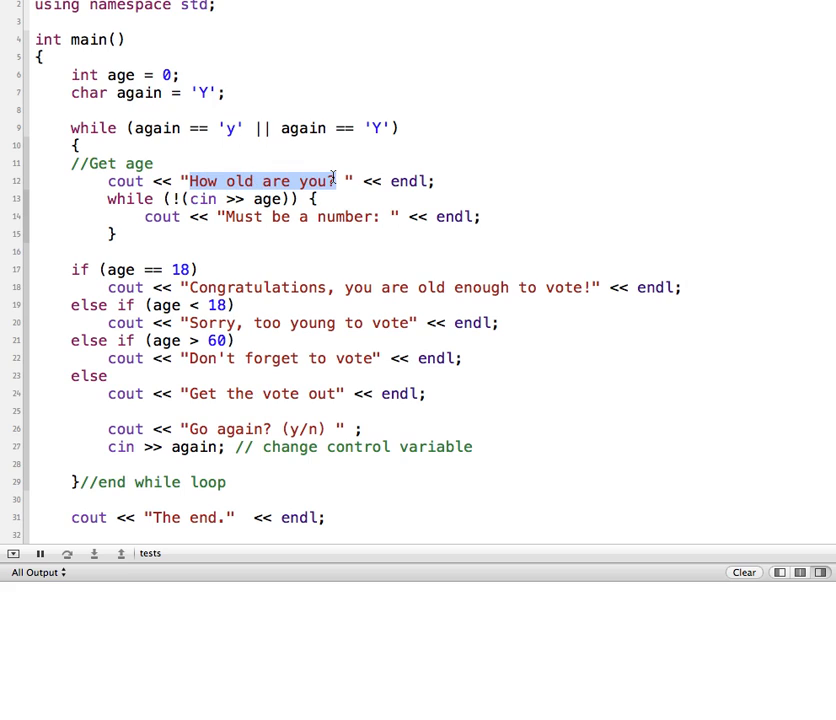
left_click_drag(192, 198, 281, 198)
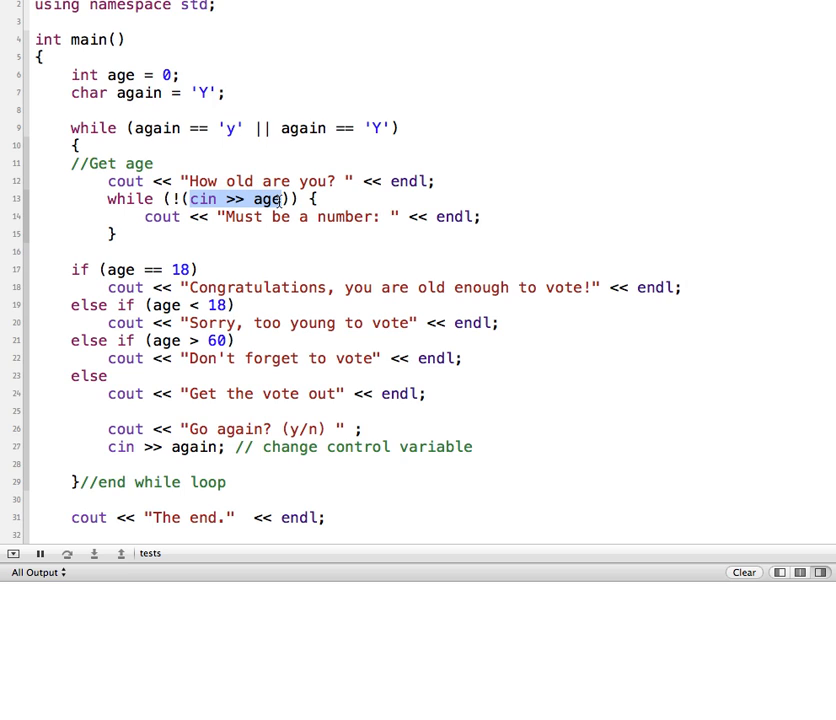
mouse_move(55, 602)
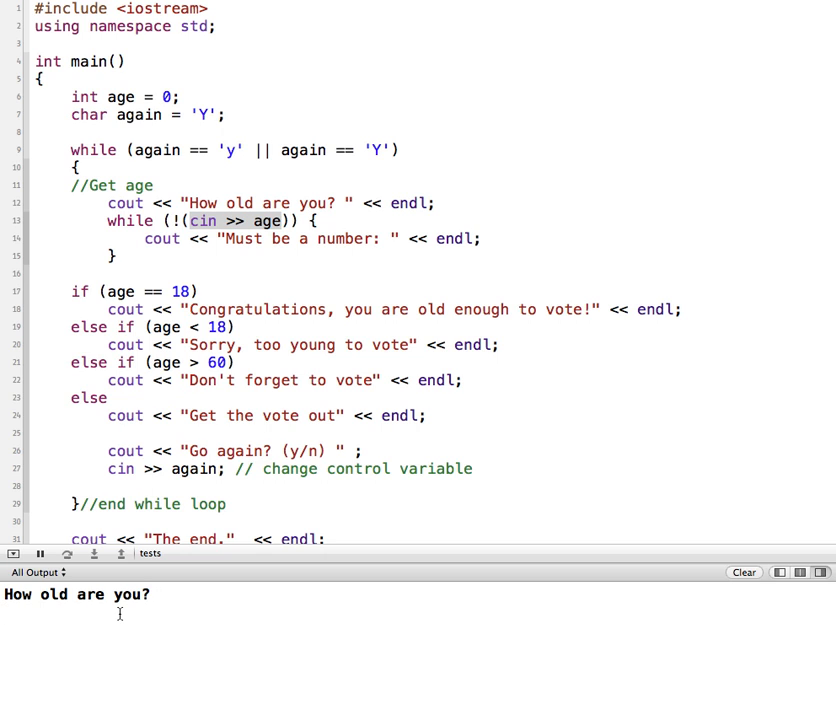
- Answer the age prompt with the letter t
type("t")
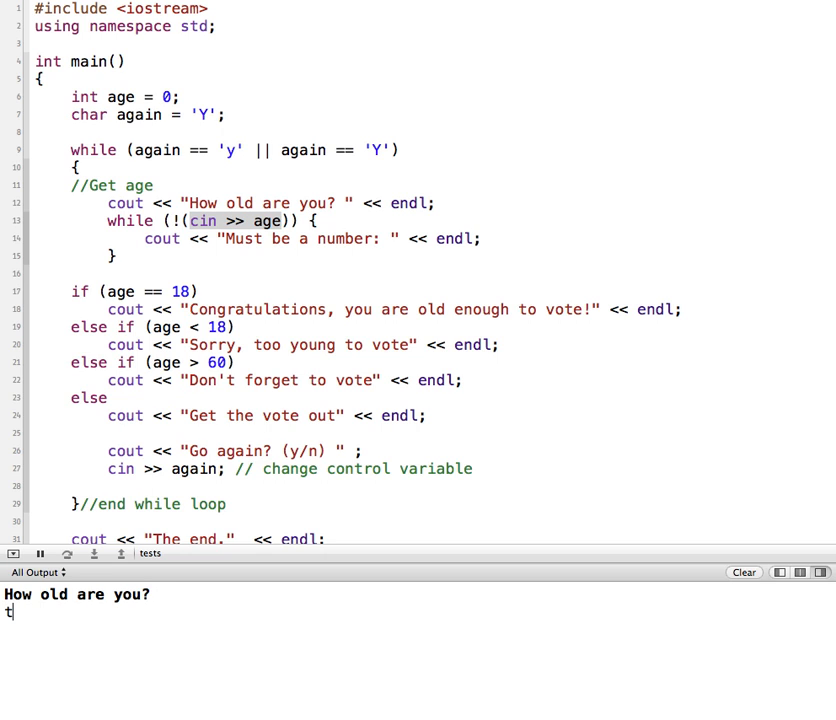
key("Return")
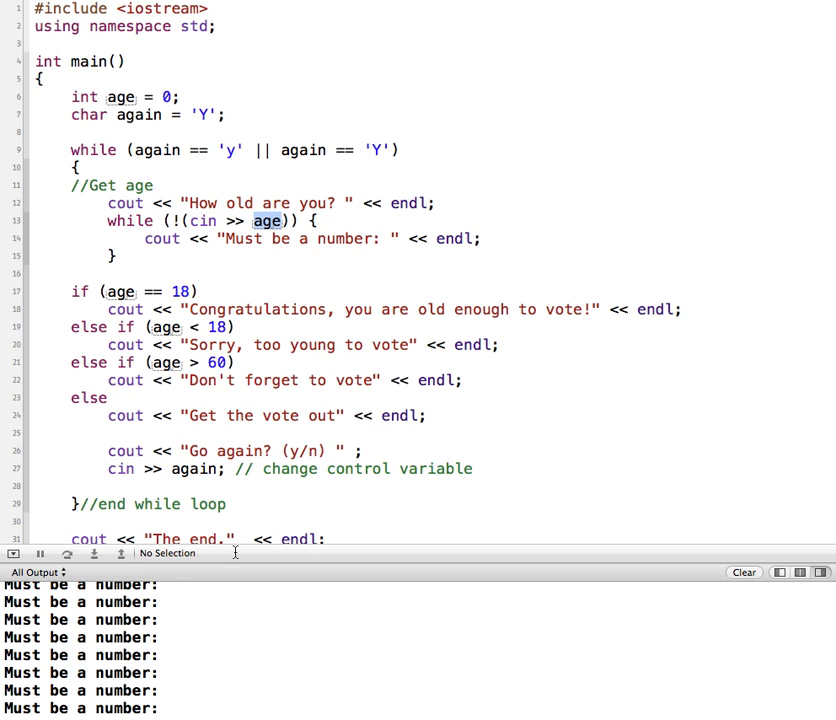
mouse_move(190, 598)
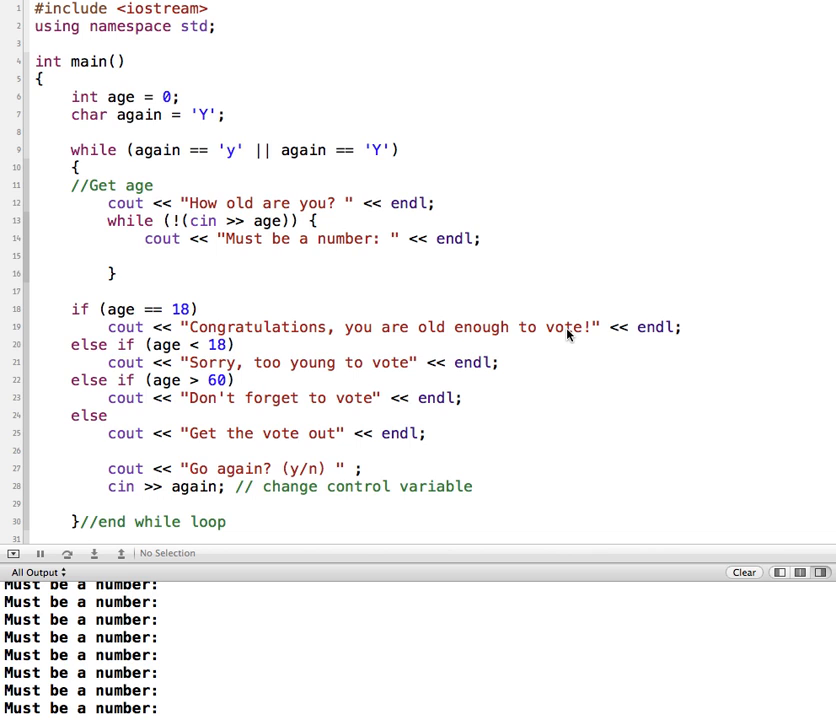
mouse_move(183, 245)
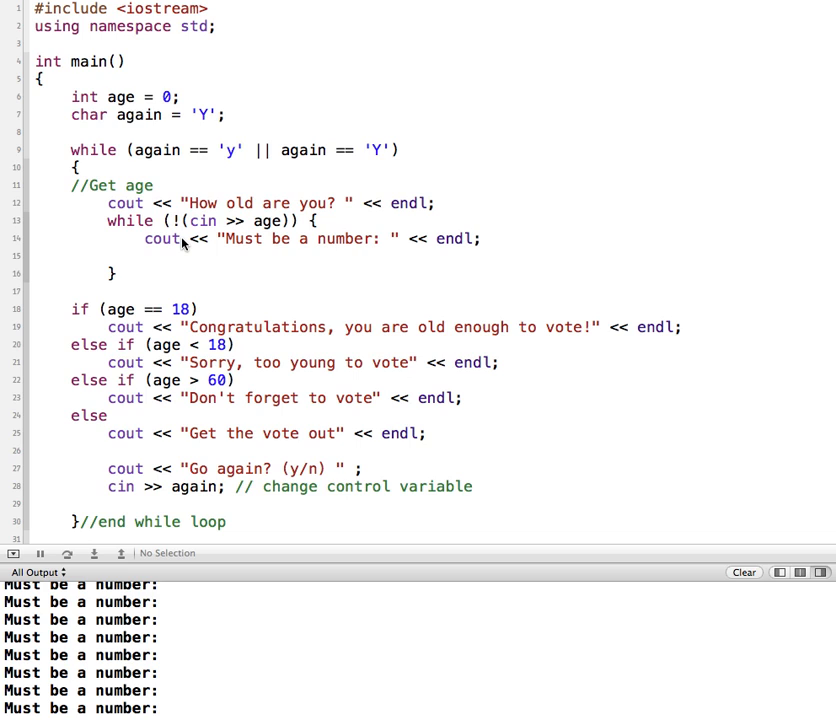
mouse_move(239, 257)
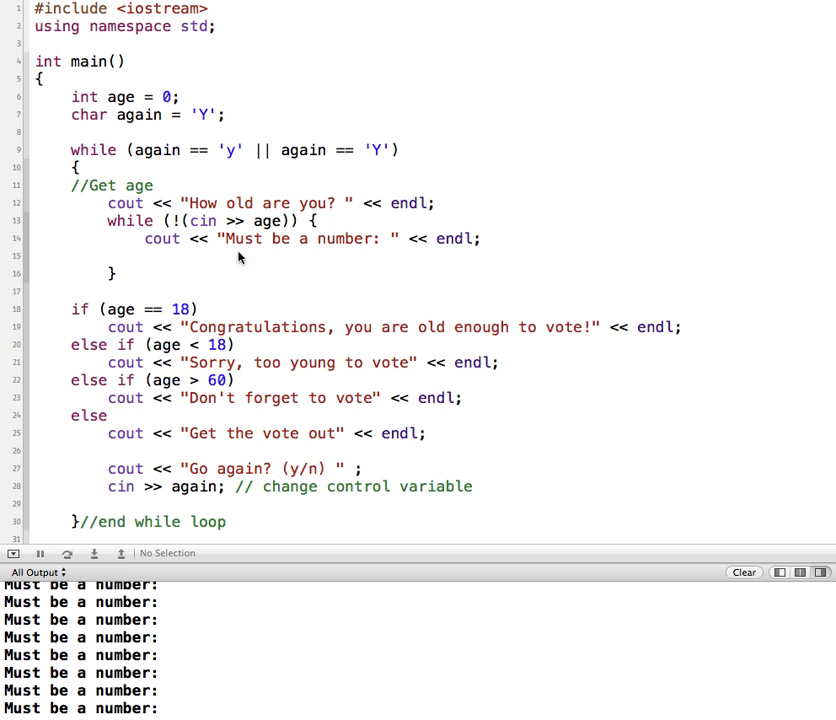
mouse_move(360, 340)
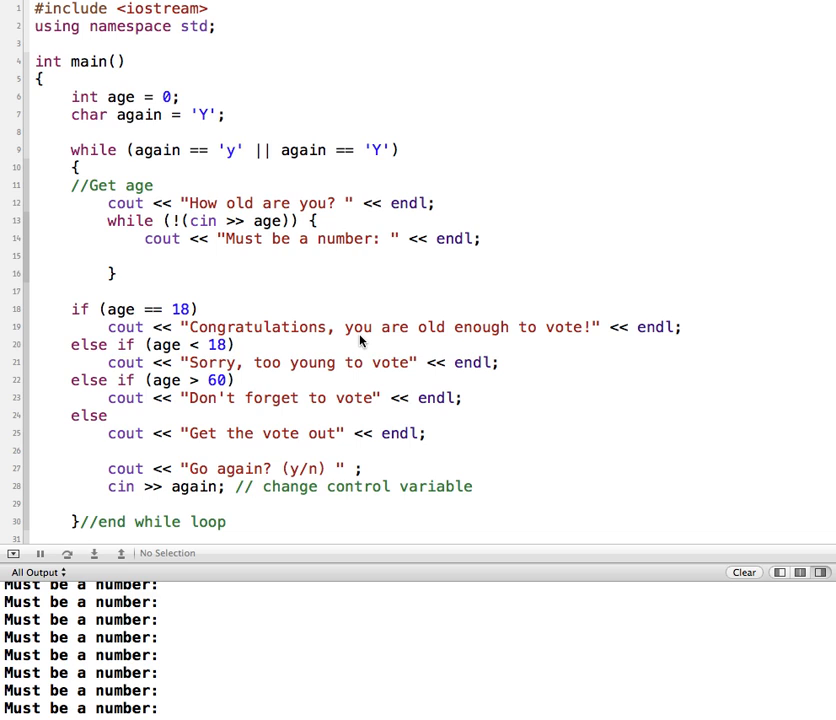
mouse_move(93, 703)
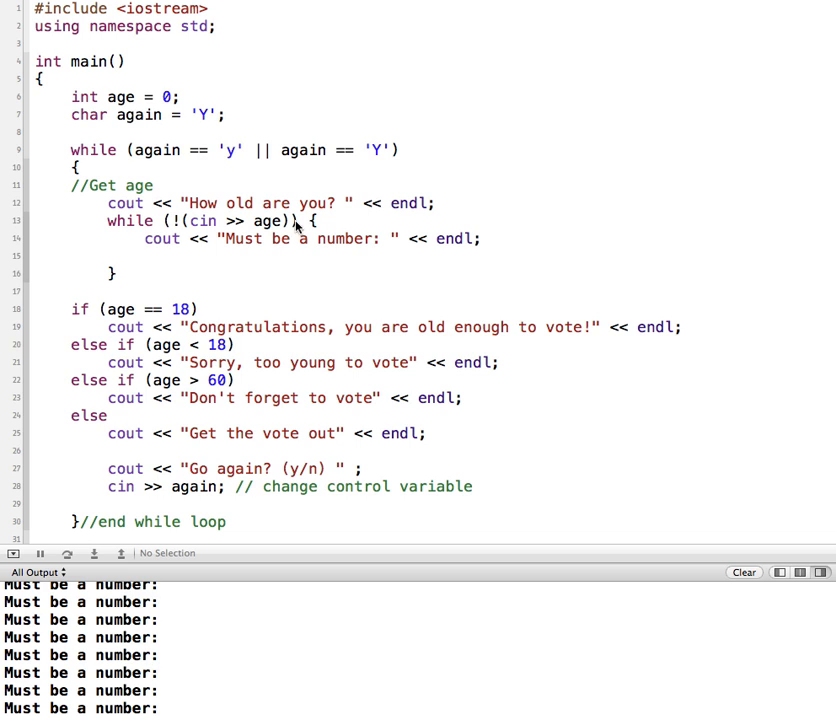
mouse_move(277, 228)
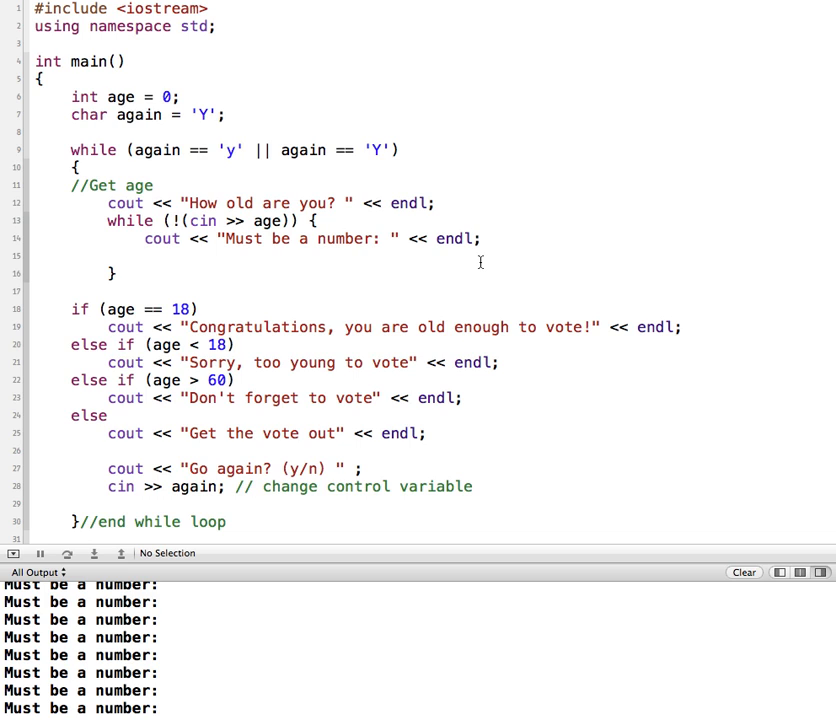
- Add cin.clear(); and cin.ignore(100, '\n'); inside the validation loop
type("cin.clear();")
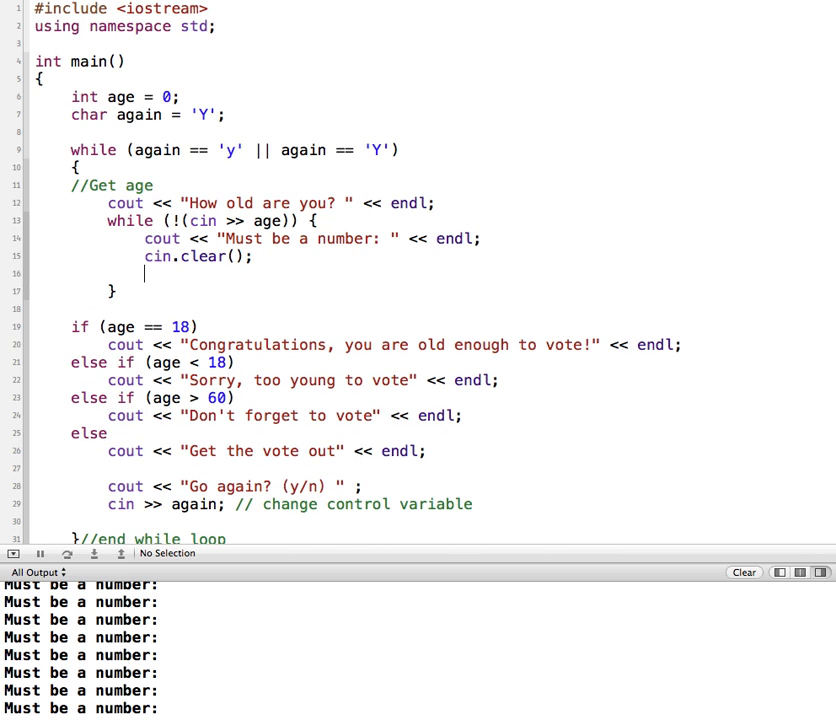
type("cin.")
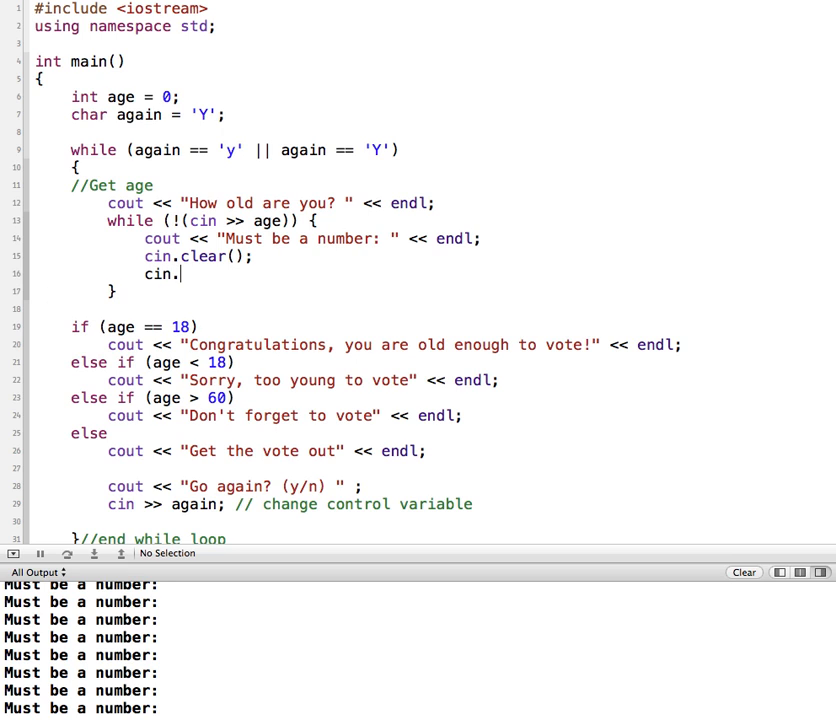
type("ignore()")
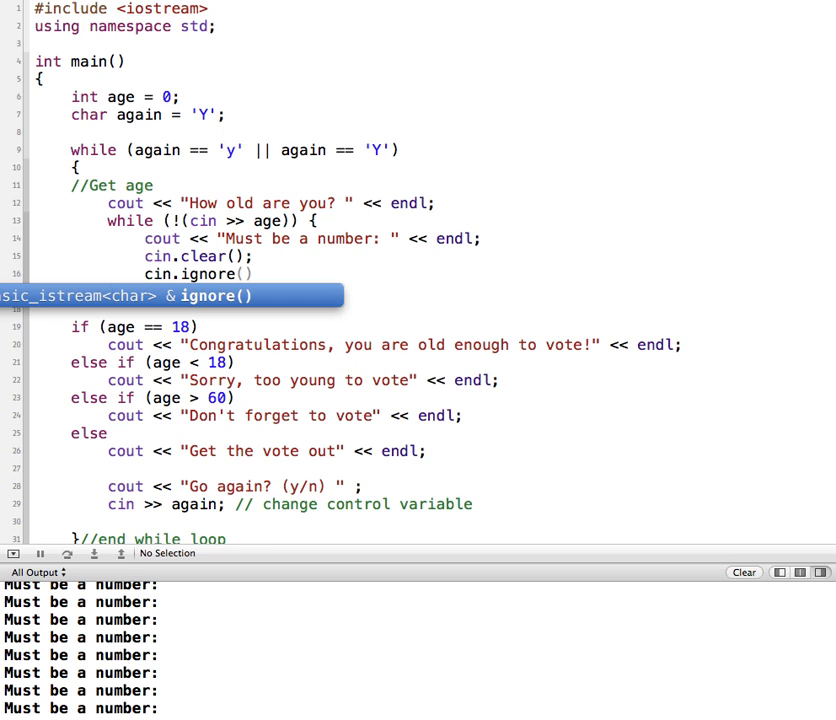
type("(")
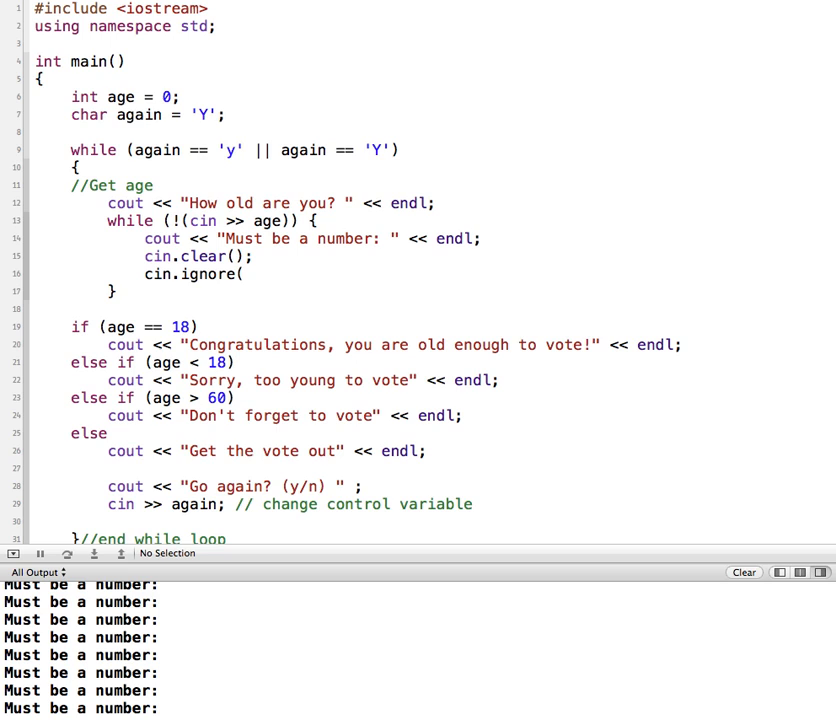
type("100, '\\")
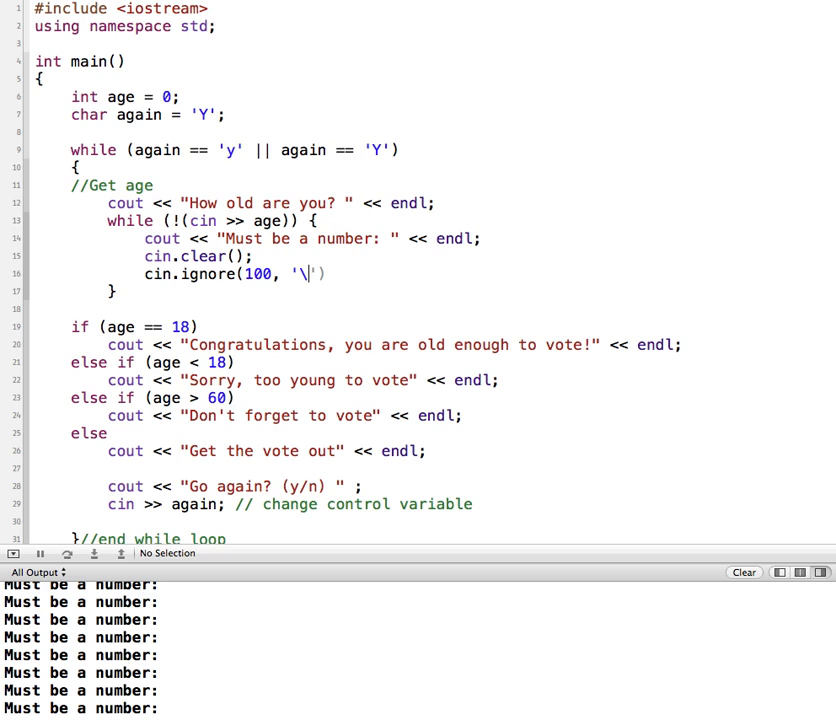
type("n');")
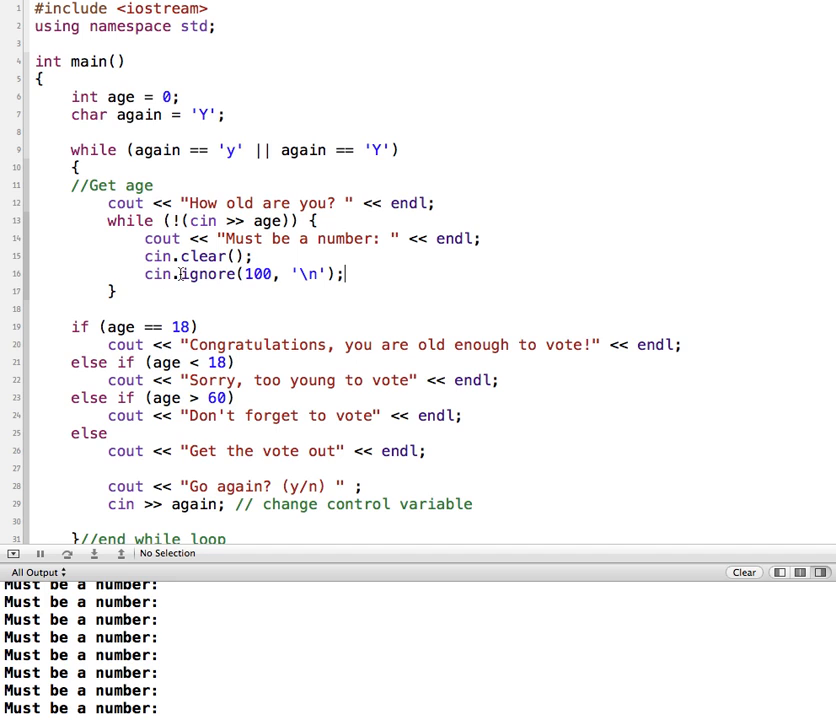
mouse_move(158, 274)
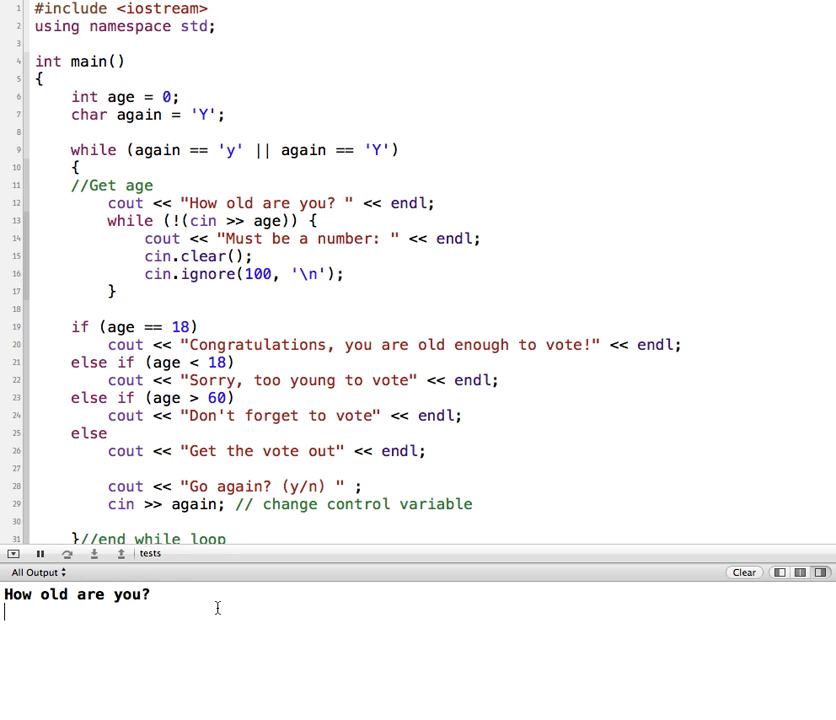
- Enter non-numeric answers at the age prompt to check they only re-prompt
type("n")
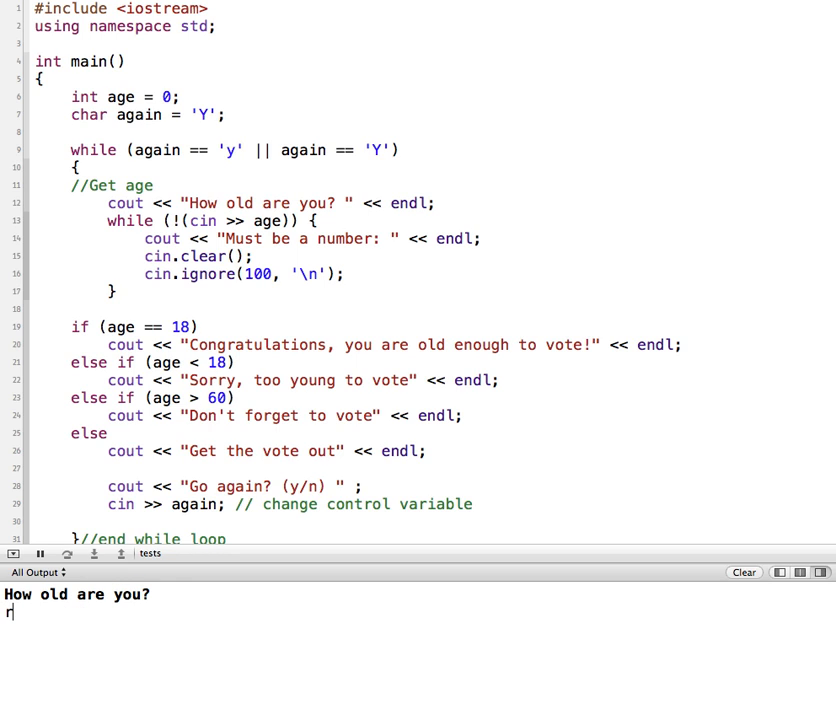
key("enter")
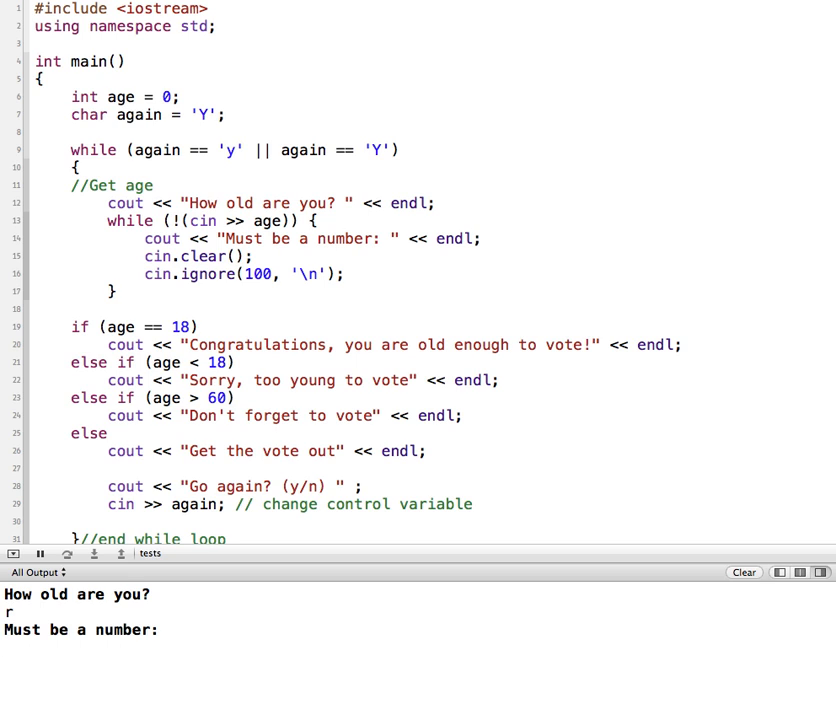
type("b")
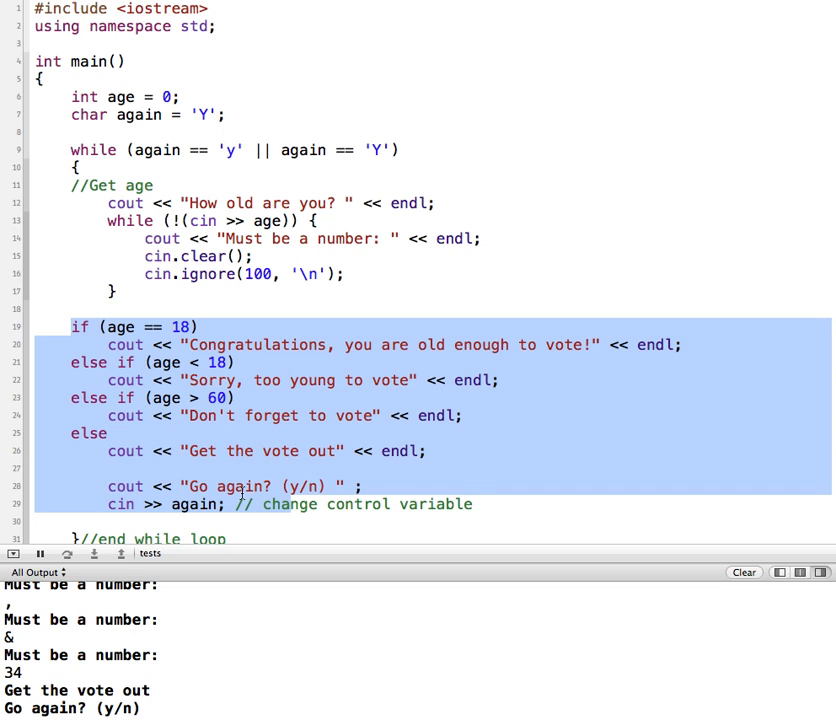
left_click(201, 326)
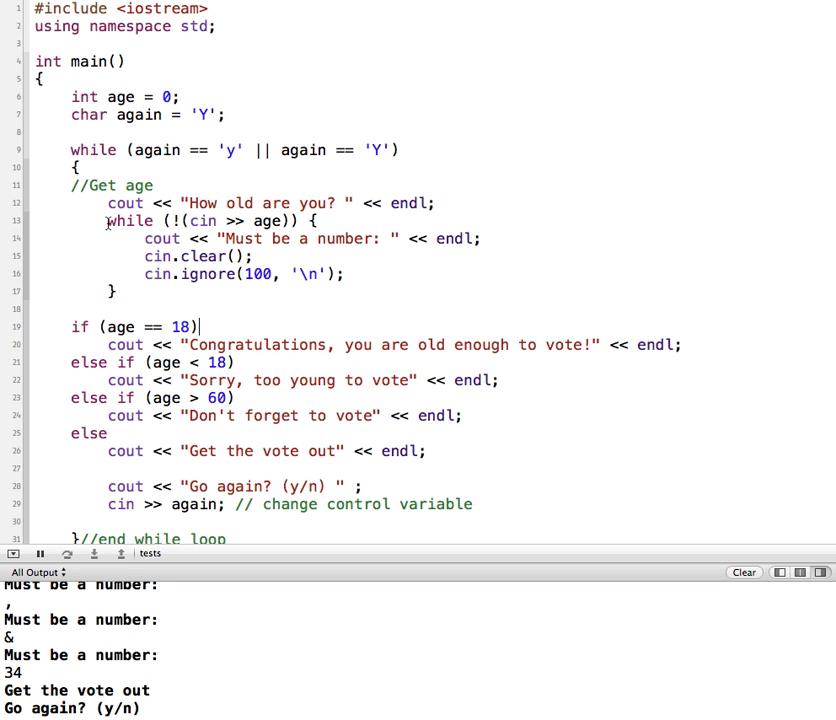
left_click_drag(107, 221, 116, 291)
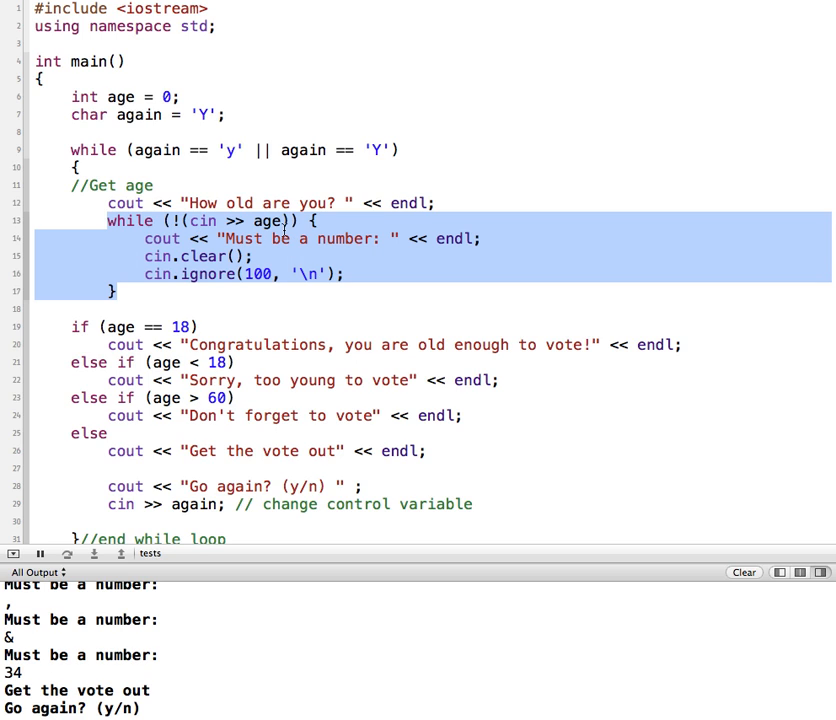
mouse_move(272, 238)
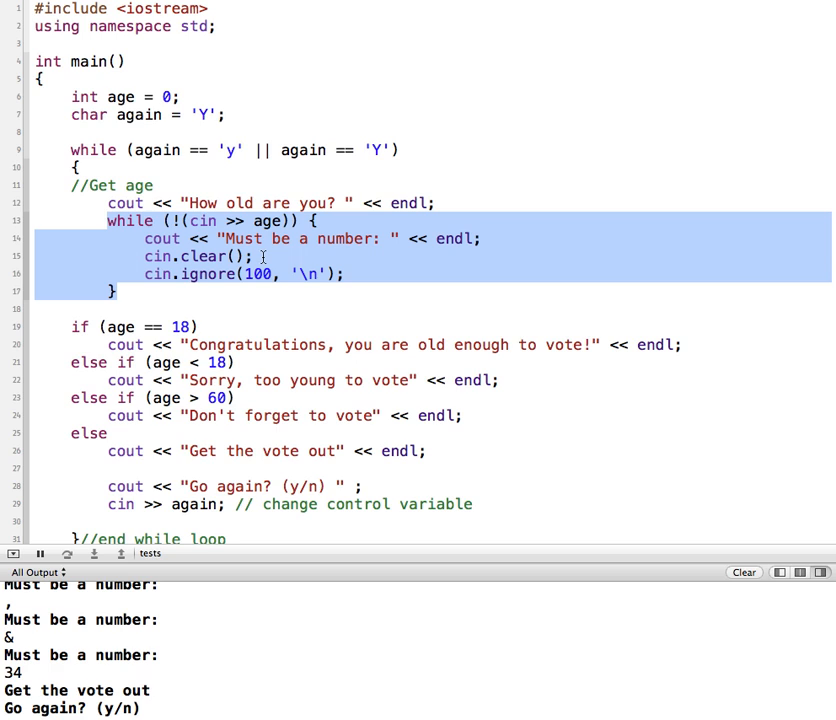
left_click(245, 274)
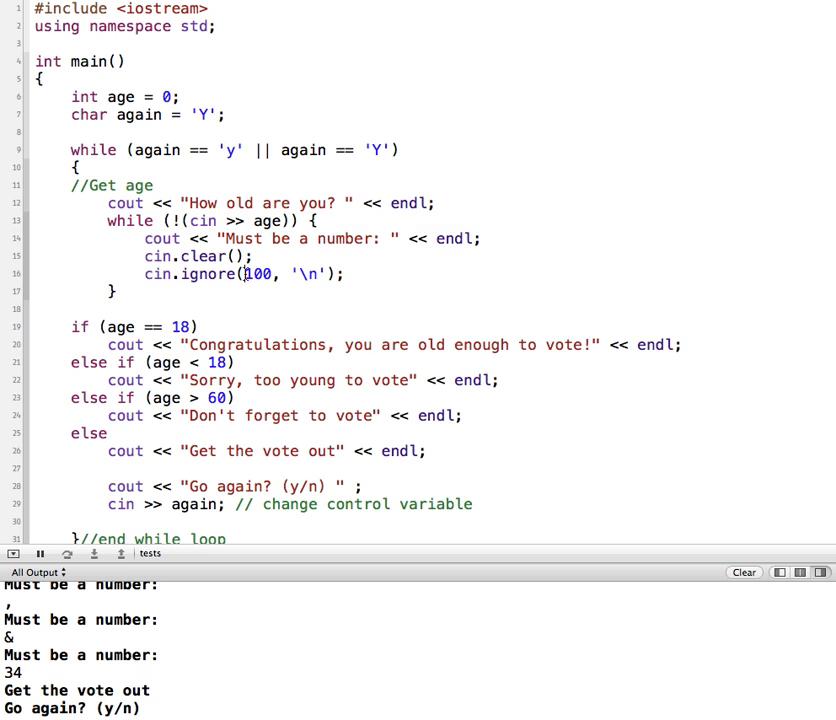